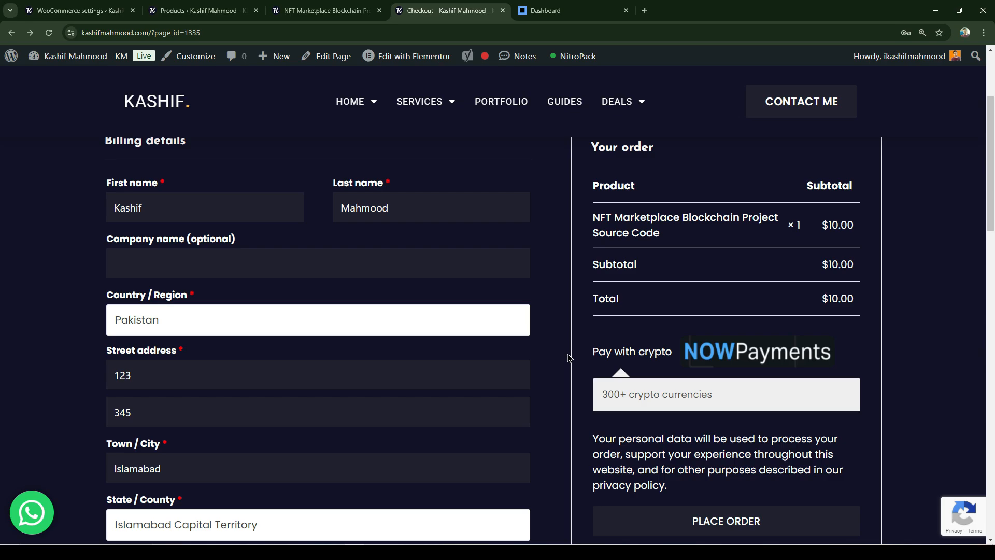
mouse_move(586, 369)
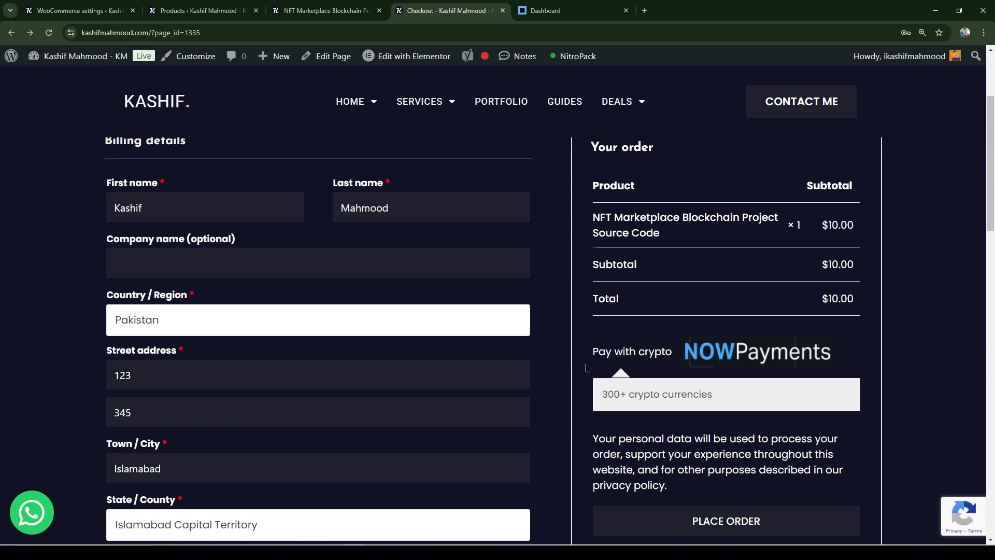
mouse_move(732, 398)
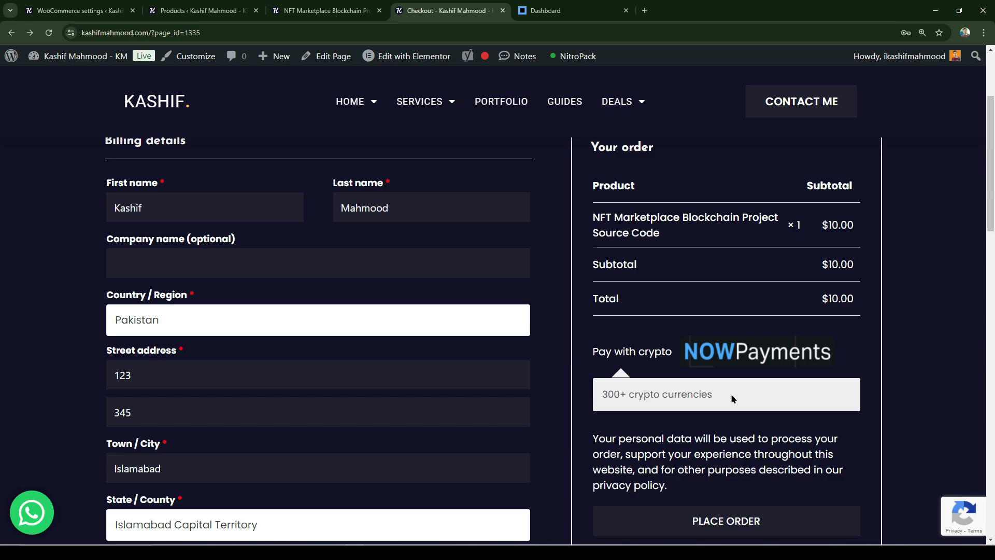
Step: Submit the $10.00 NFT Marketplace order with 'Pay with crypto NOWPayments' selected
click(726, 522)
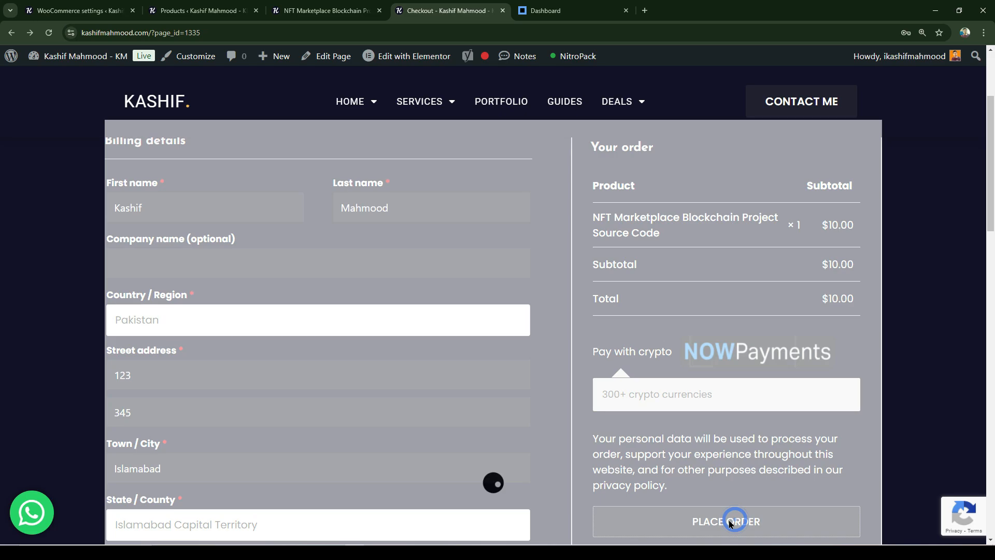
Step: Select USDT (BSC) from the currency list, giving 9.9902281 USDT to pay
click(725, 522)
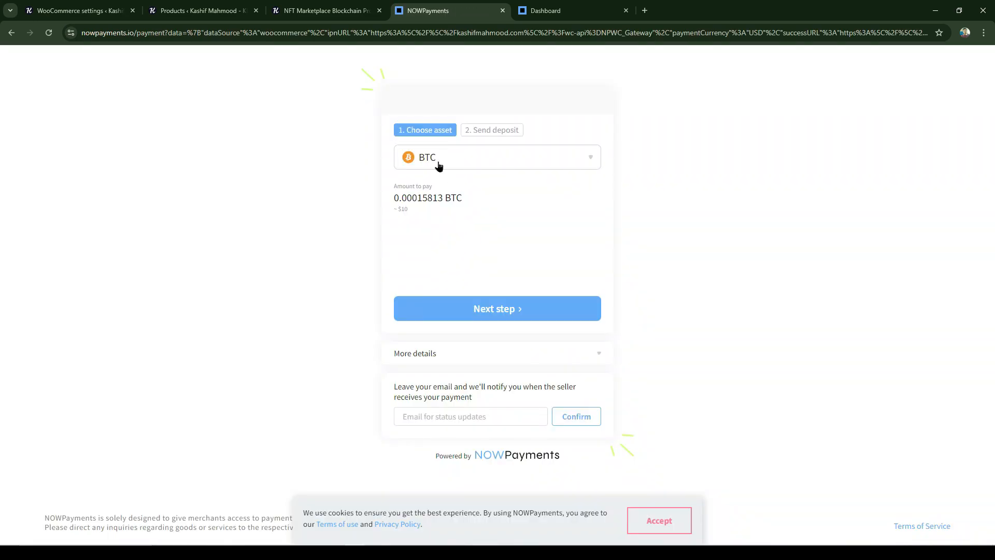
click(497, 157)
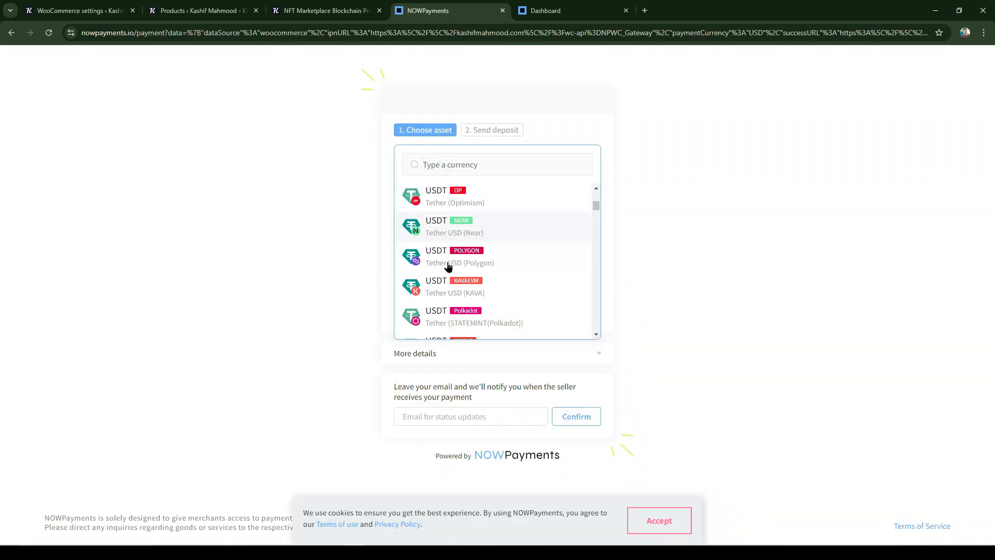
scroll(up, 3)
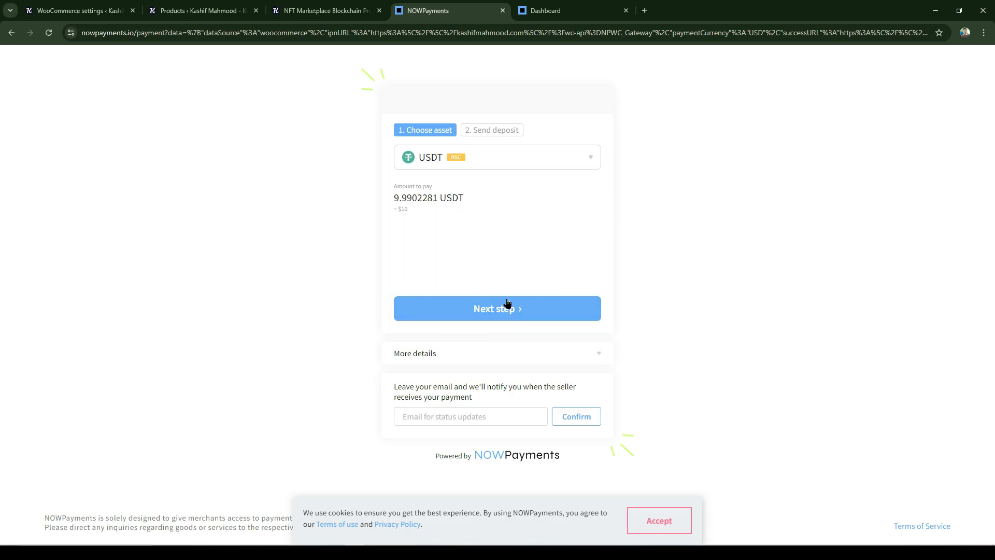
Step: Advance to the deposit step, browse the WalletConnect All Wallets list and close it, leaving 9.98100569 USDTBSC with address and QR code
click(496, 309)
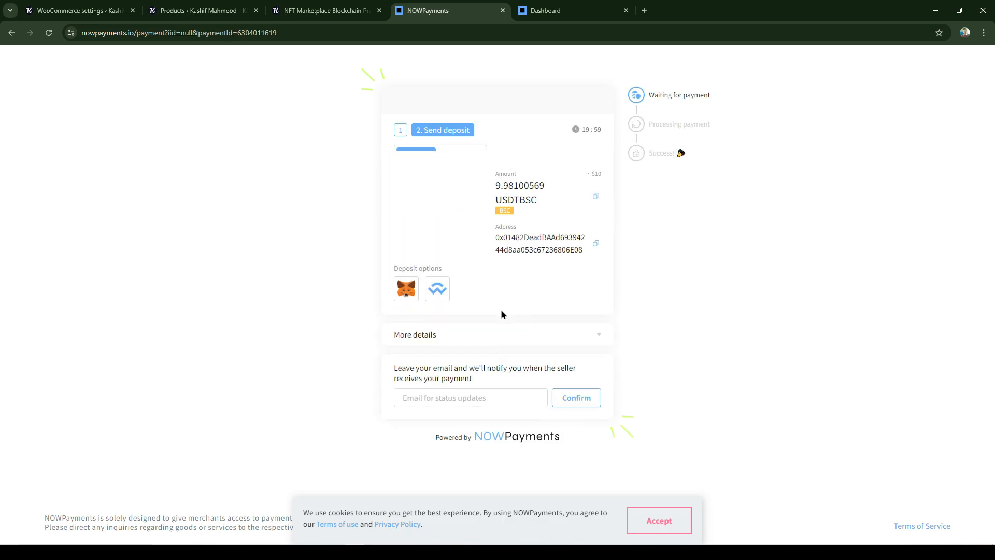
click(438, 288)
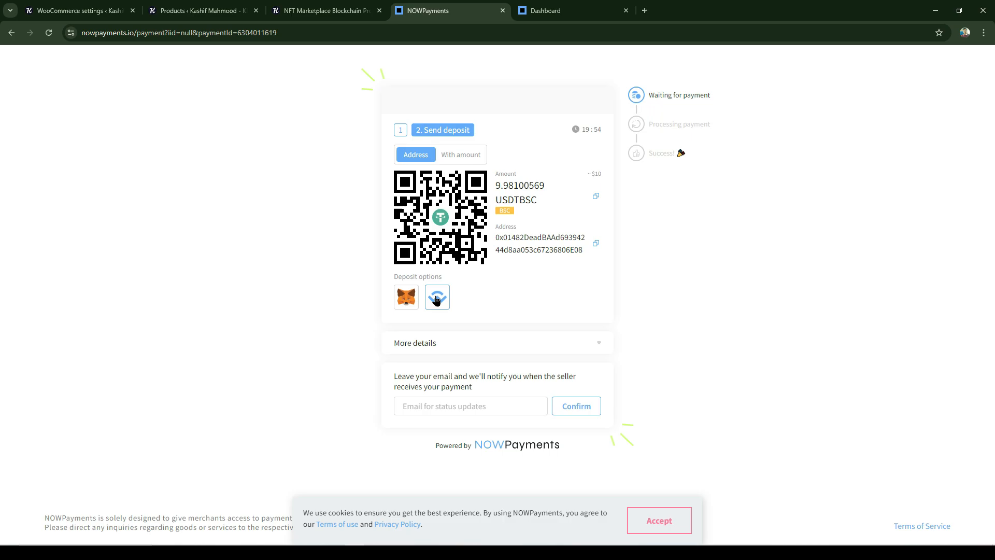
click(437, 297)
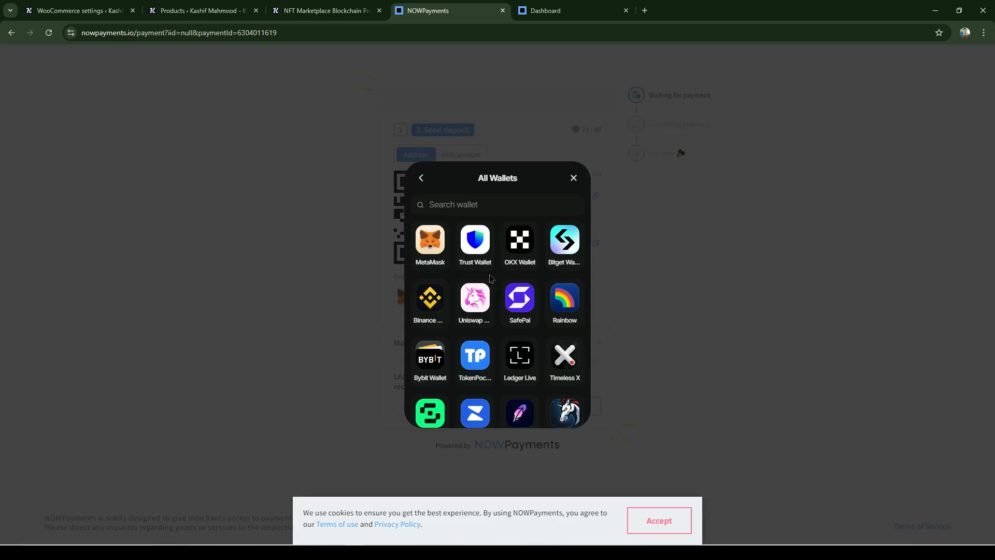
scroll(down, 3)
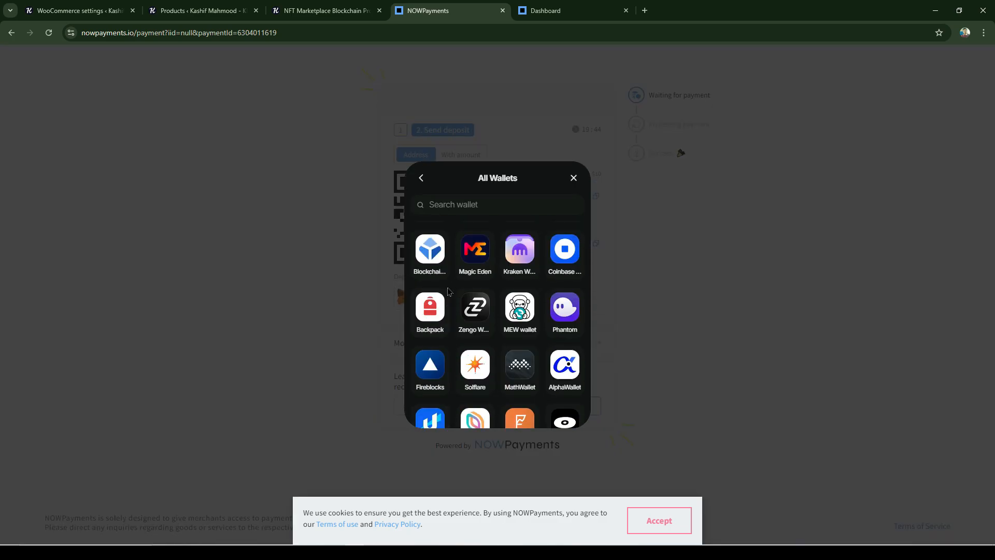
scroll(up, 3)
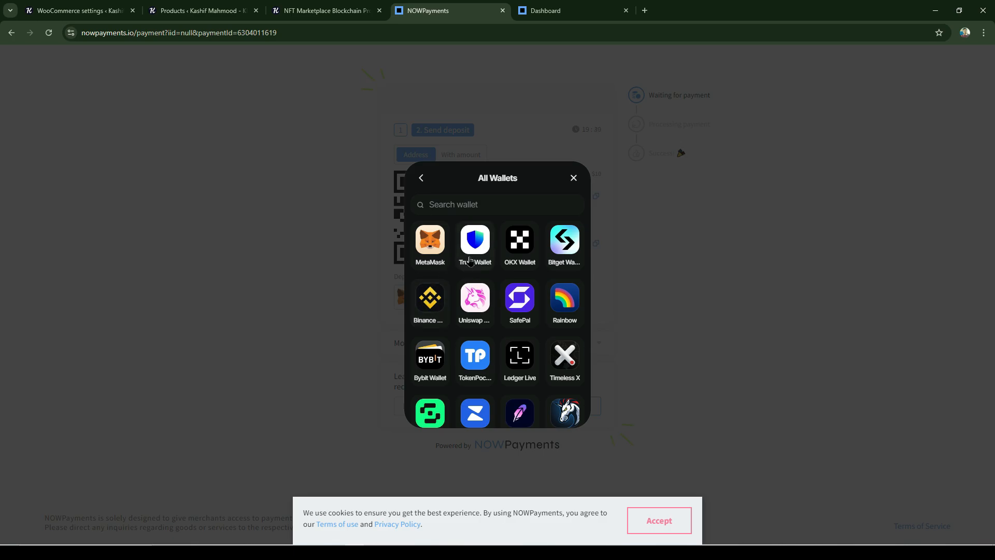
click(573, 177)
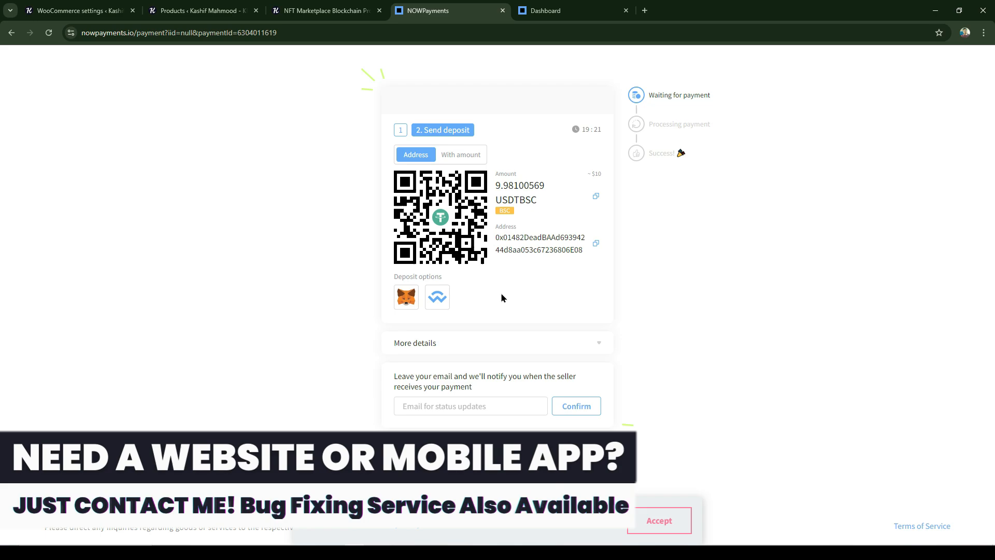
mouse_move(496, 304)
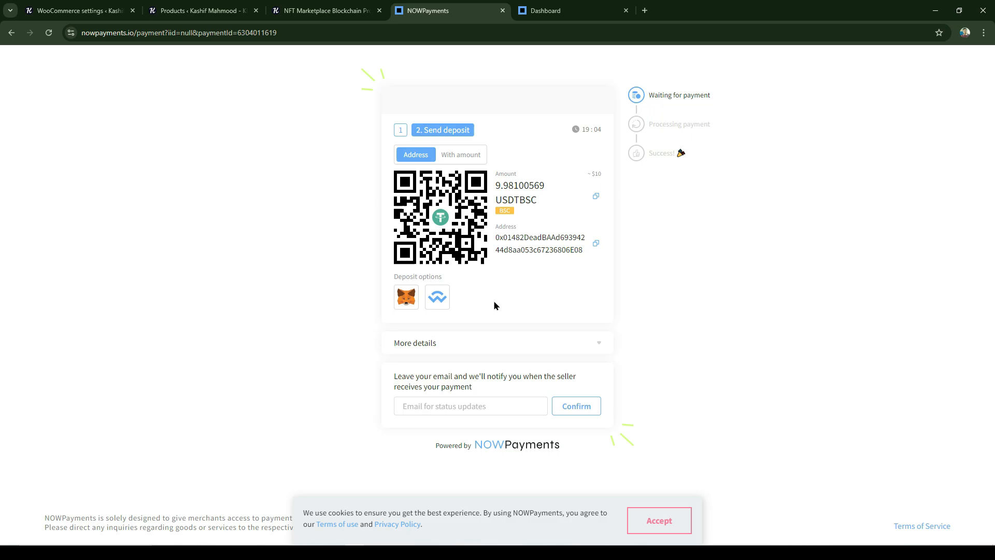
mouse_move(304, 290)
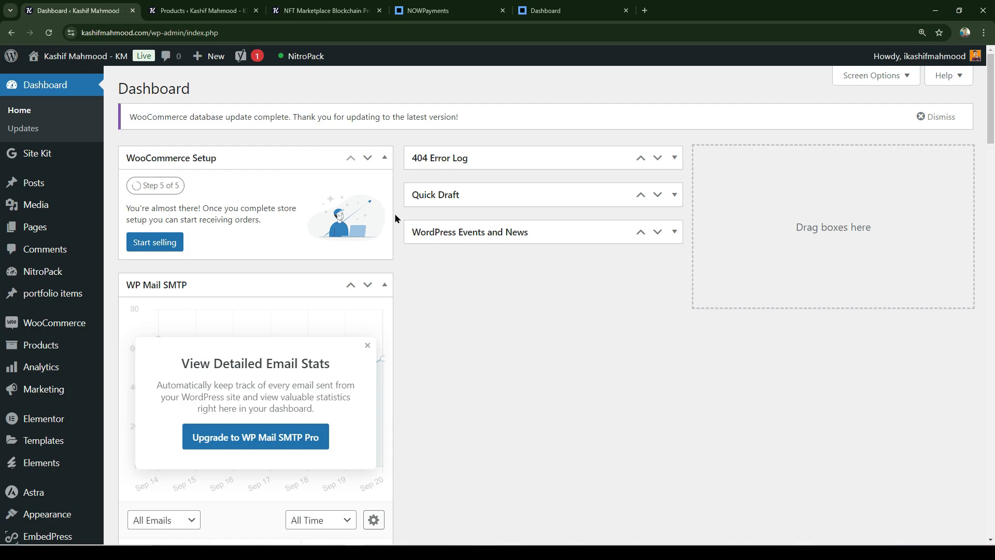
Step: Search 'nowpayments' under Add New Plugin and confirm NOWPayments For WooCommerce shows Active
scroll(down, 3)
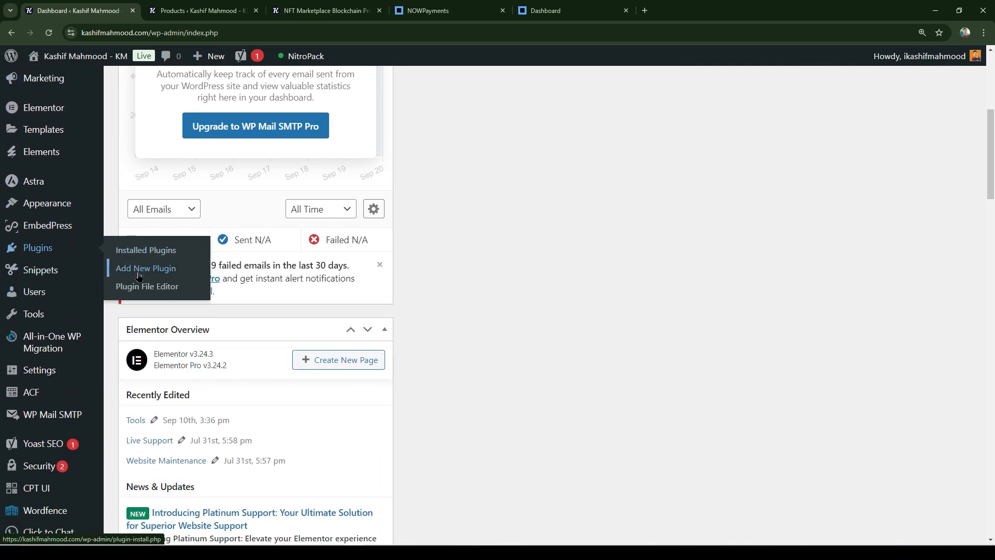
click(145, 267)
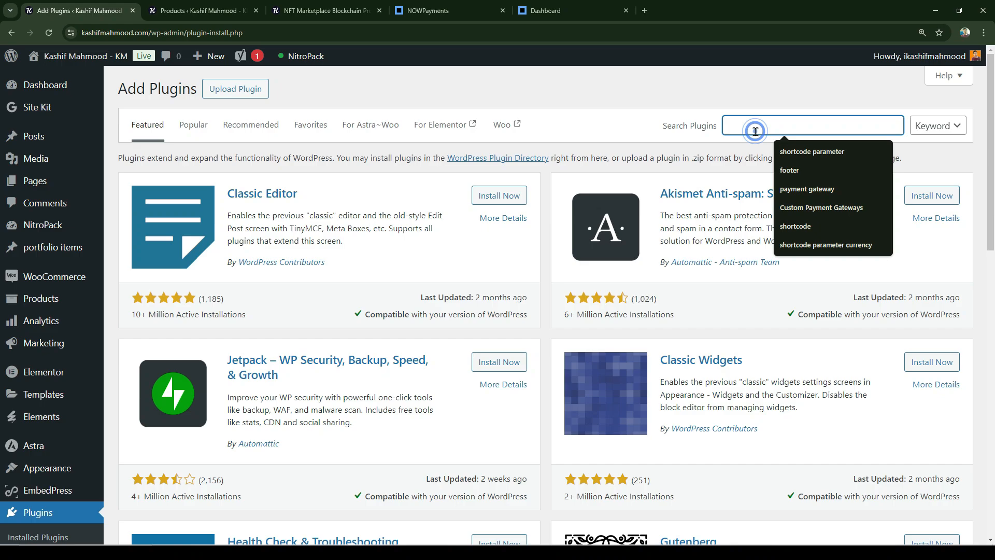
text(nowpayments)
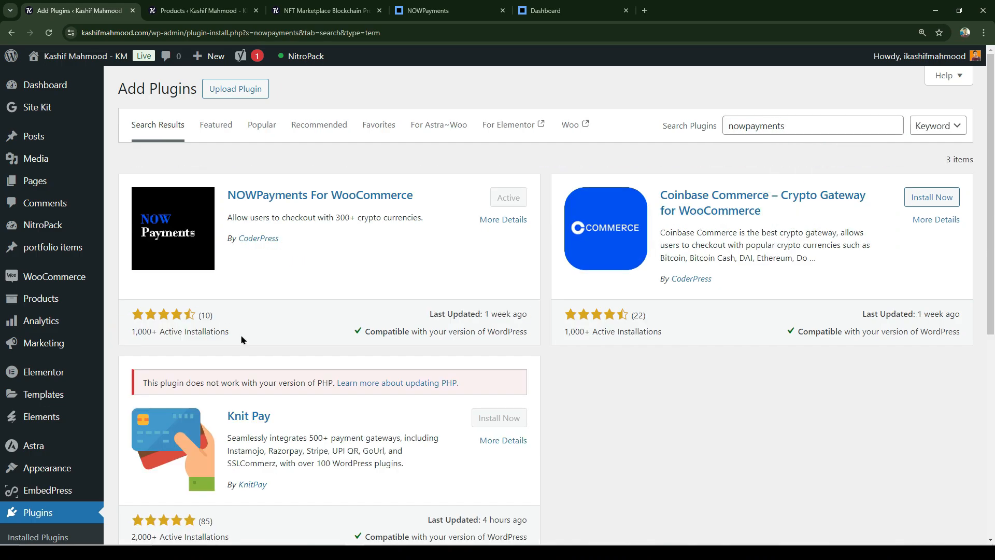
mouse_move(498, 316)
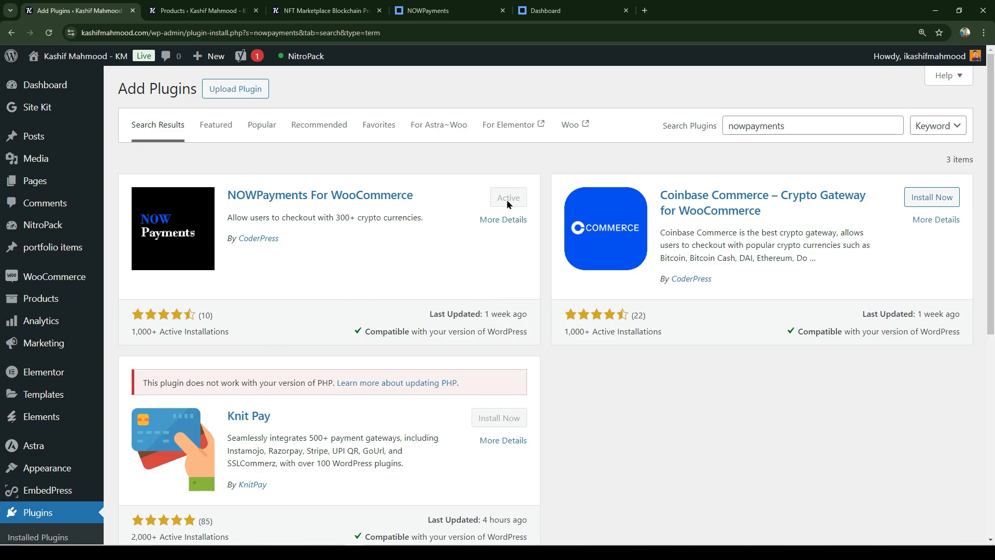
mouse_move(419, 220)
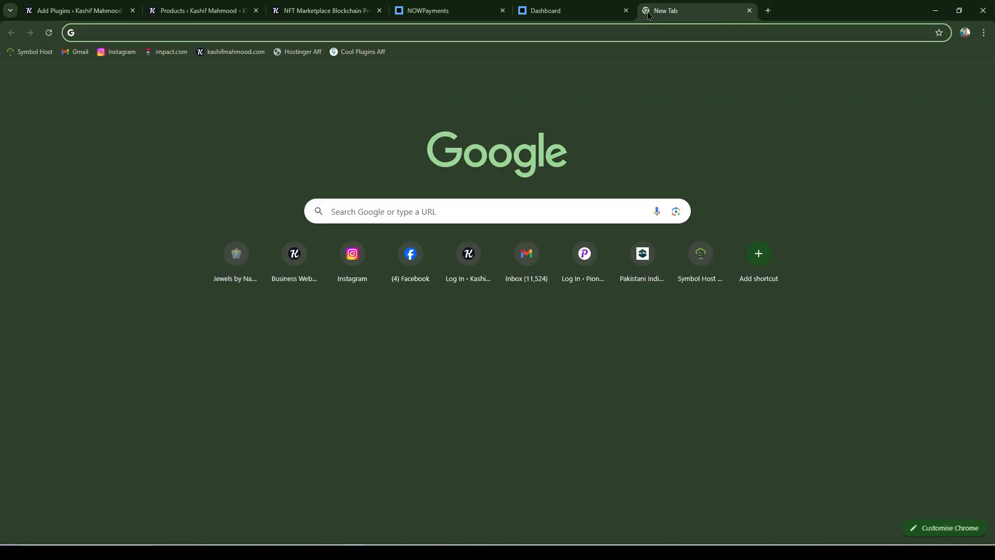
Step: Load nowpayments.io in a new tab and enter the merchant account via Accept Crypto
text(nowpayments.io)
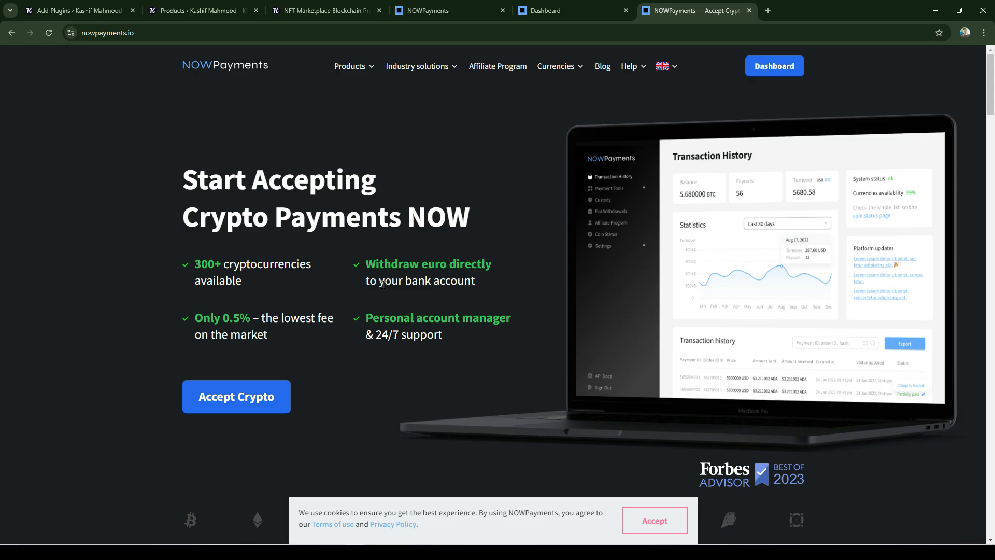
mouse_move(244, 404)
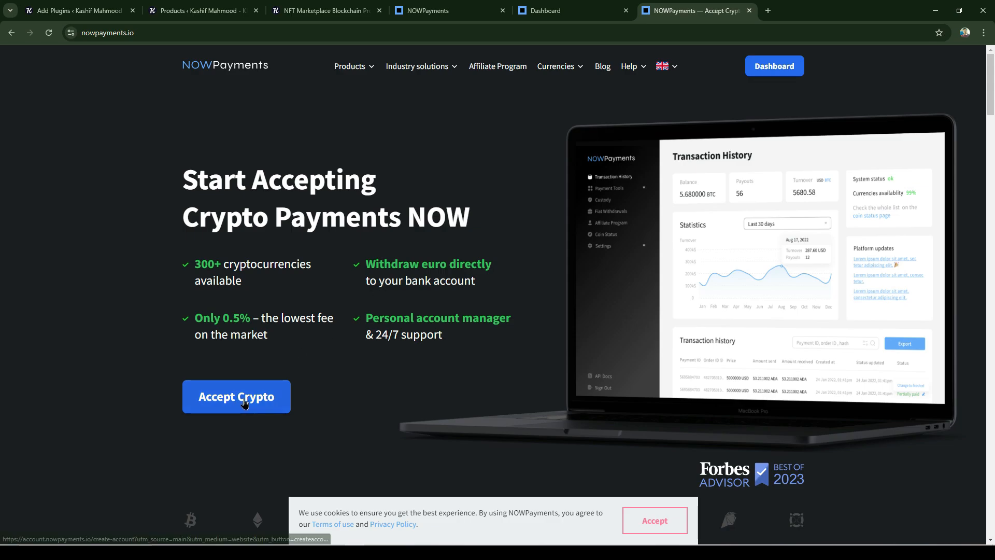
click(236, 397)
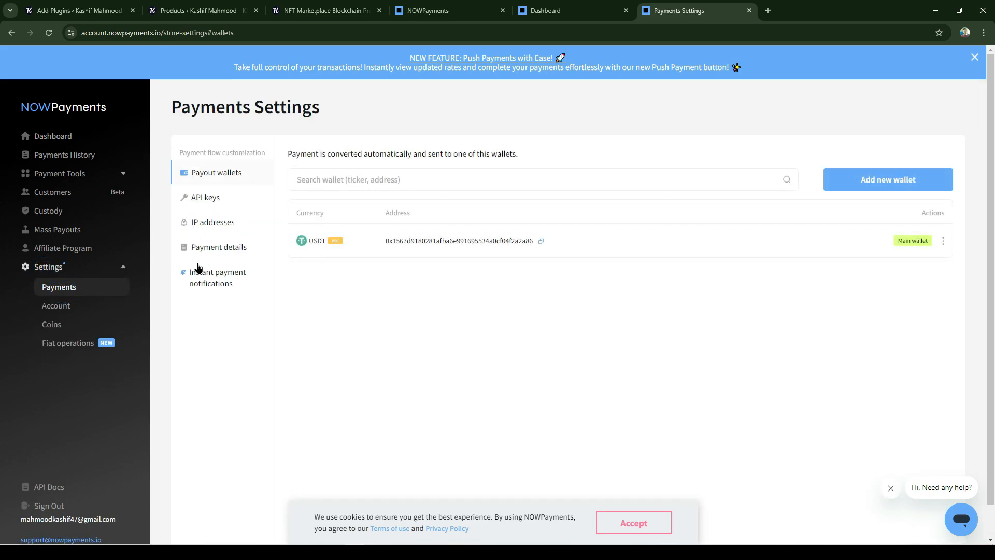
Step: Create and save a new API key from the store's API keys page
click(206, 197)
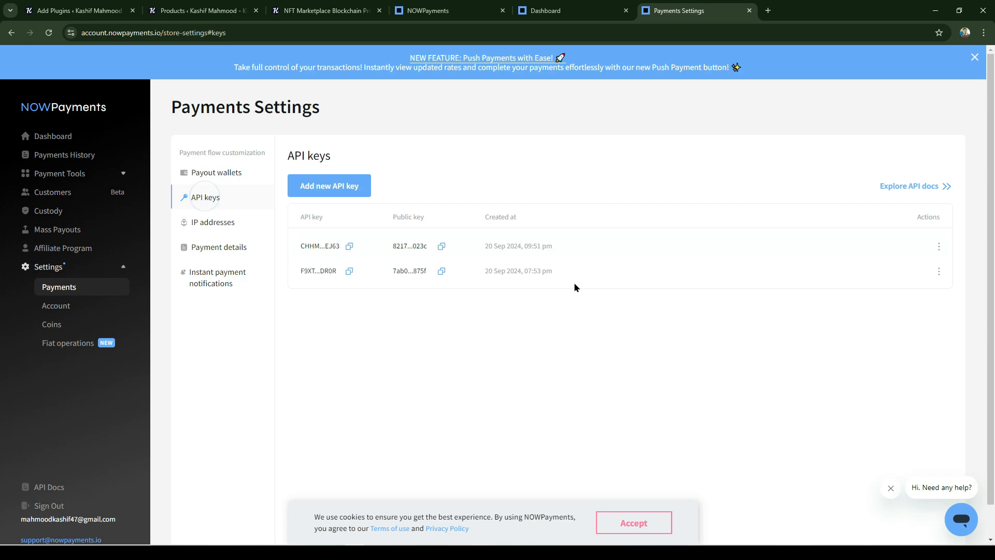
mouse_move(580, 298)
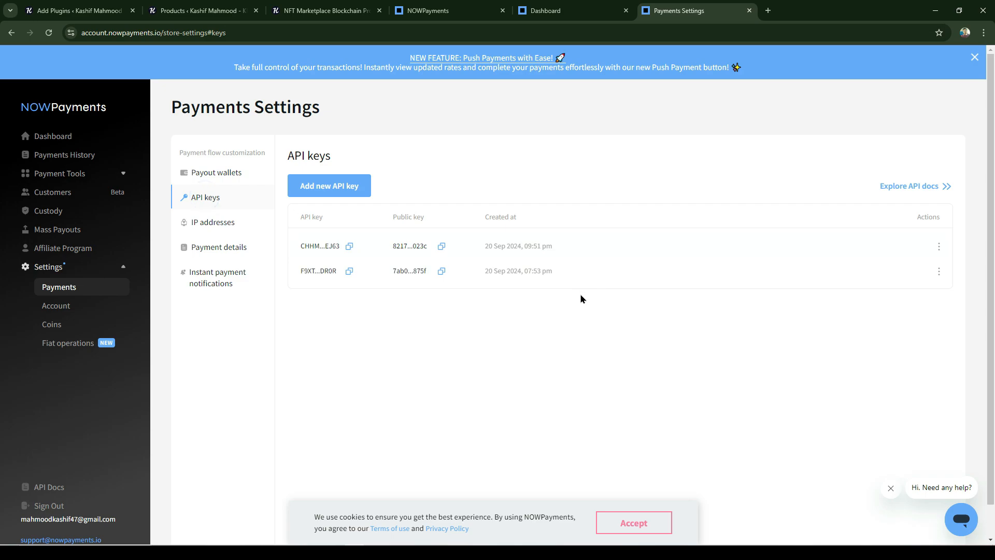
mouse_move(377, 221)
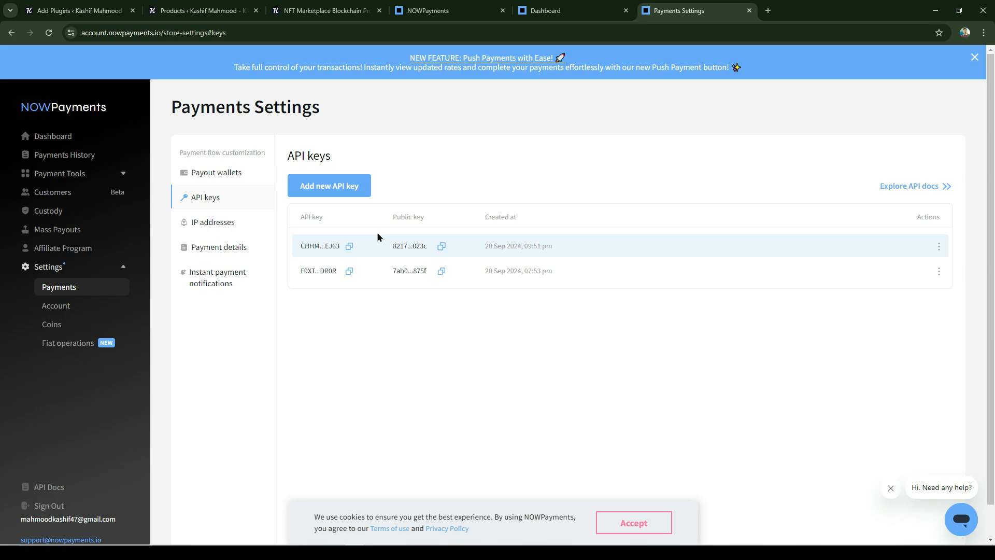
click(329, 186)
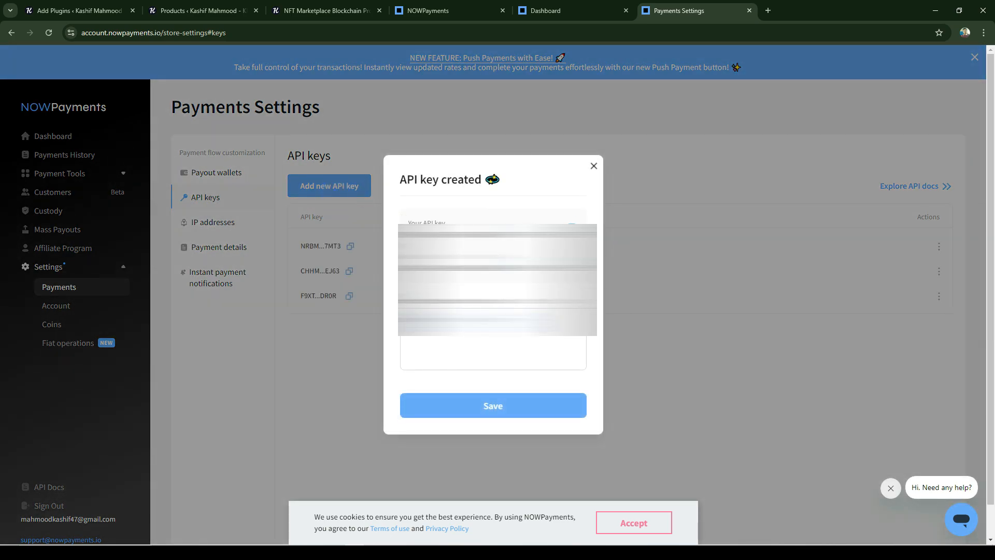
click(492, 406)
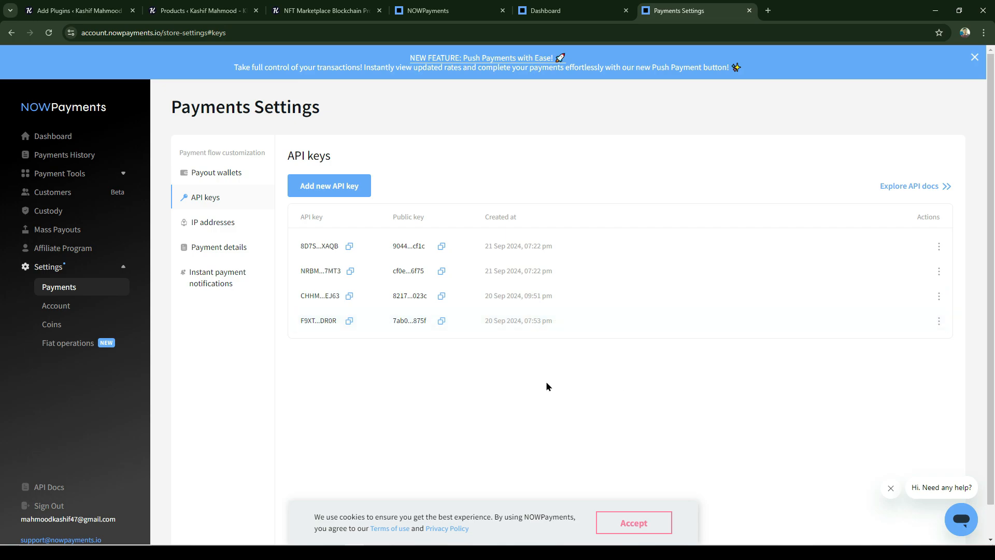
mouse_move(504, 366)
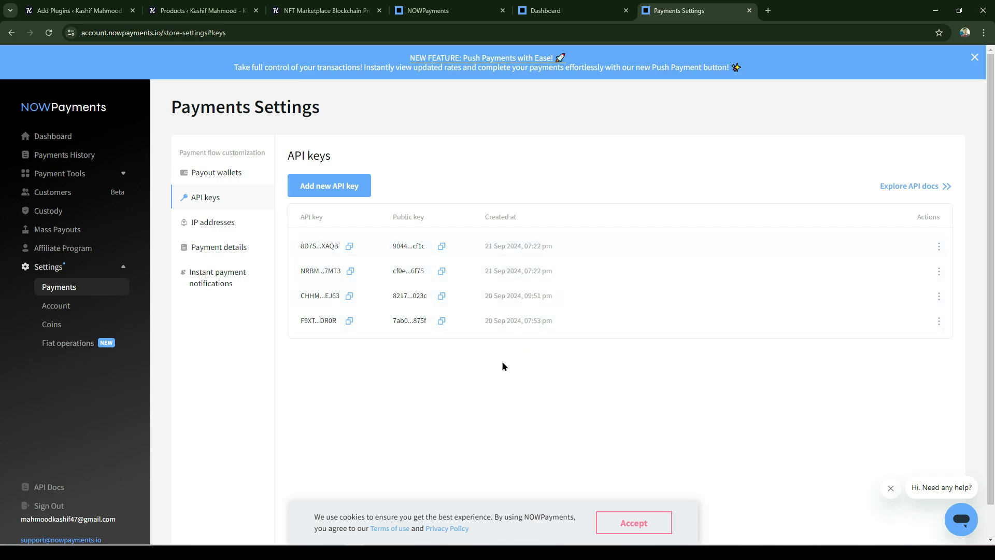
Step: Copy the public key of the newest API key and return to WordPress admin
double_click(409, 216)
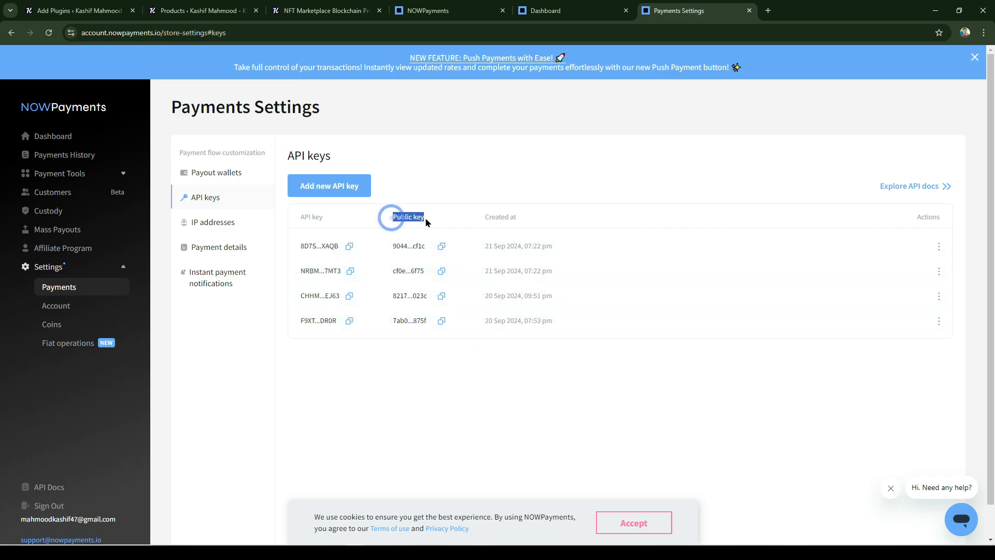
click(311, 216)
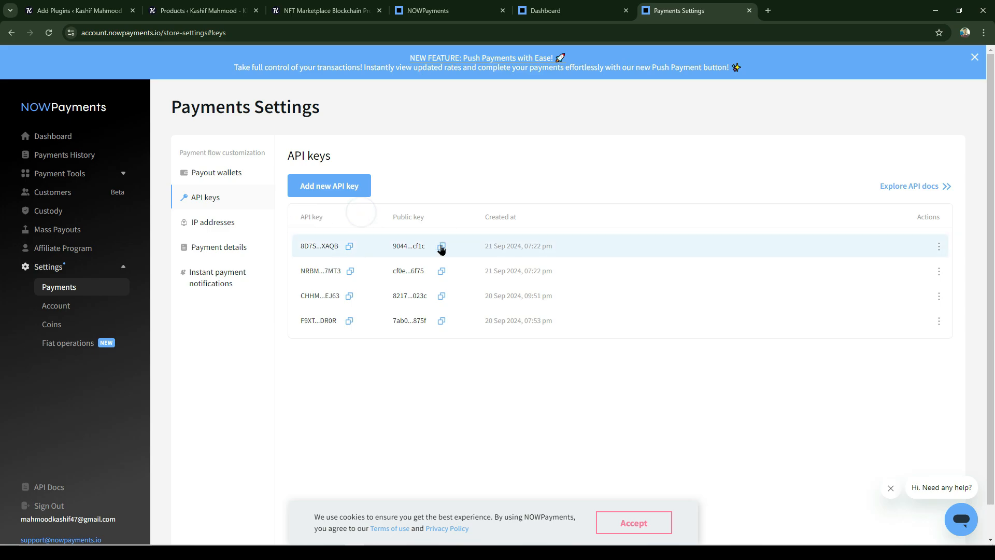
click(75, 10)
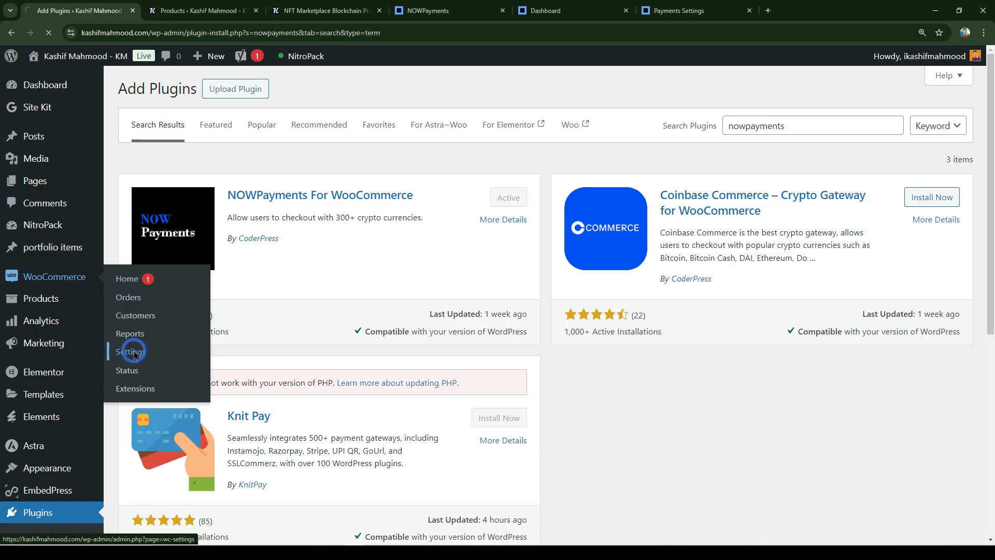
Step: Enable NOWPayments under WooCommerce Payments, paste the Live API Key and save changes
click(131, 352)
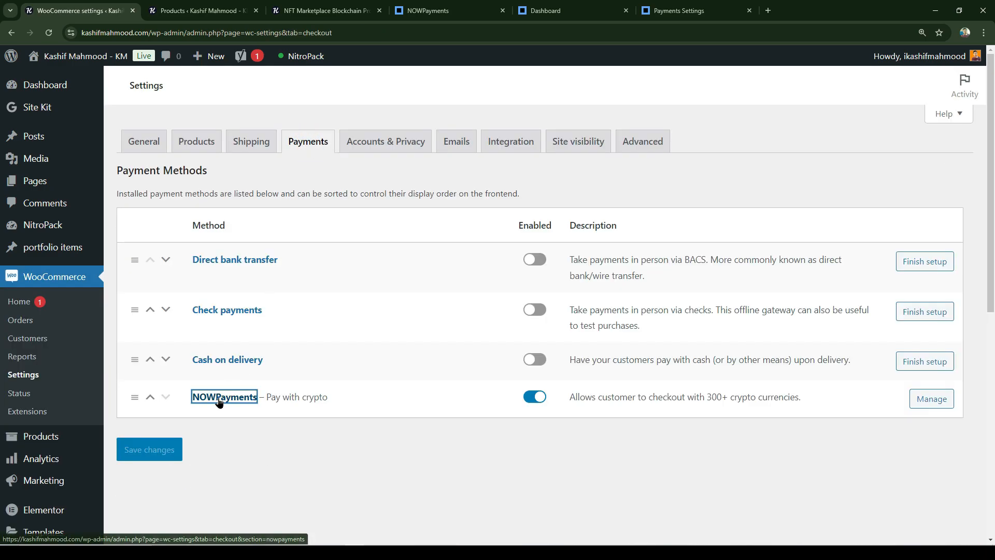
click(224, 397)
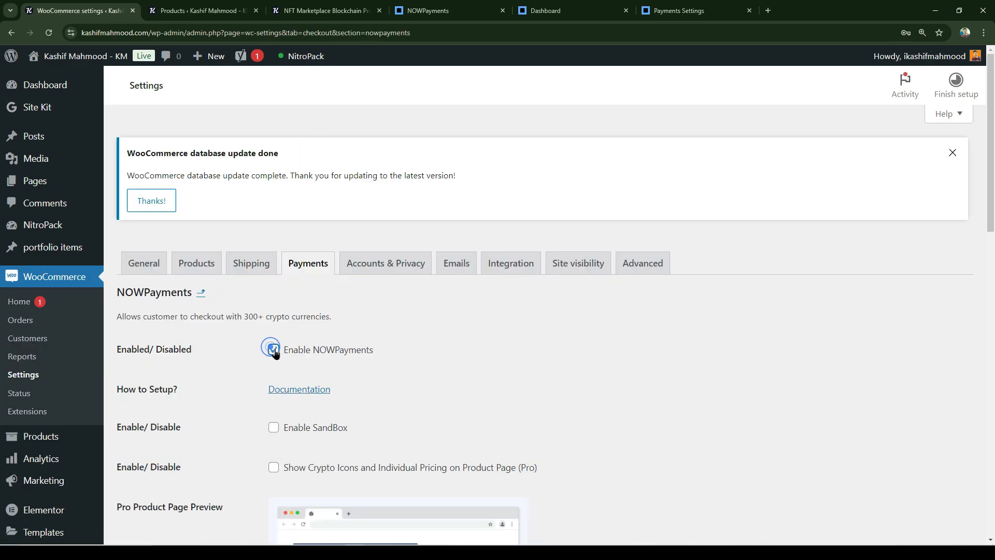
scroll(down, 3)
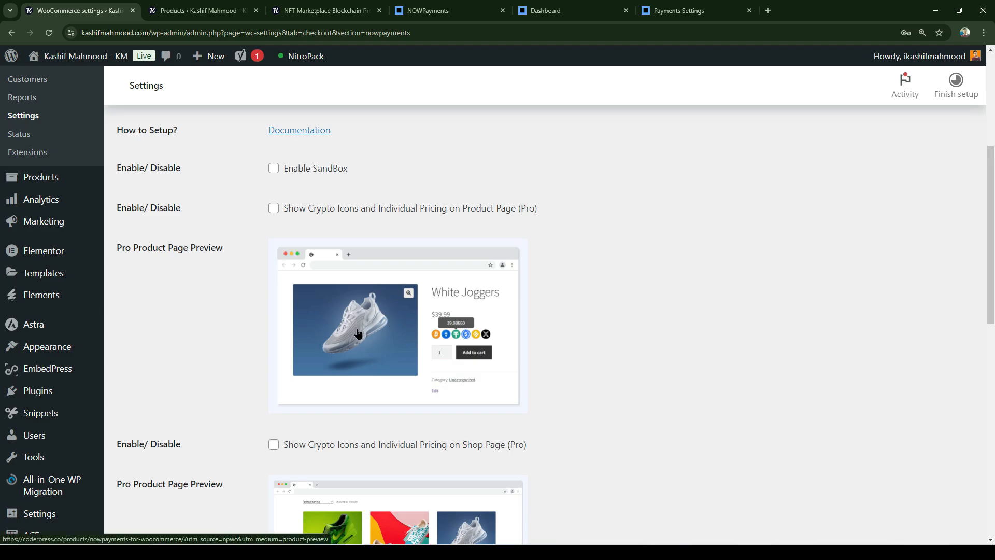
mouse_move(272, 343)
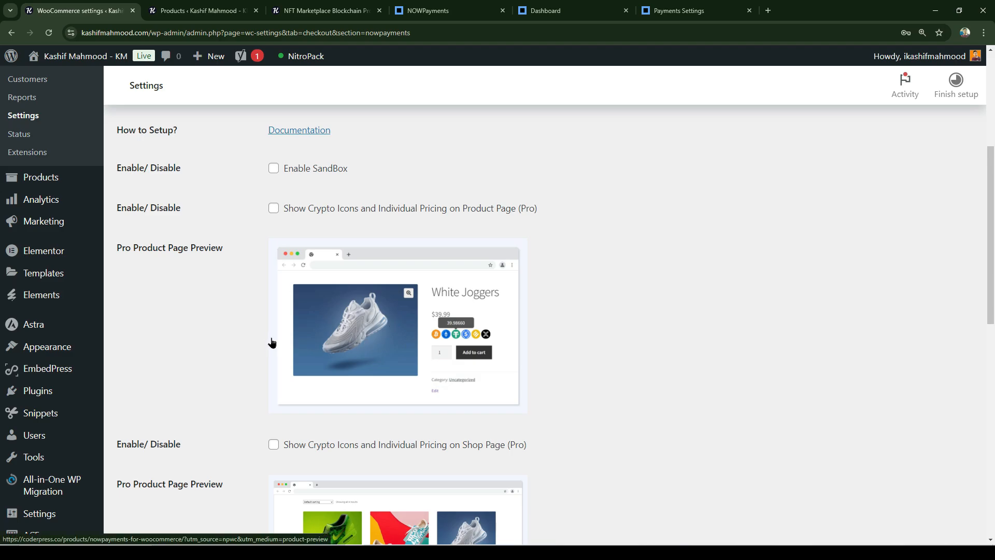
scroll(down, 3)
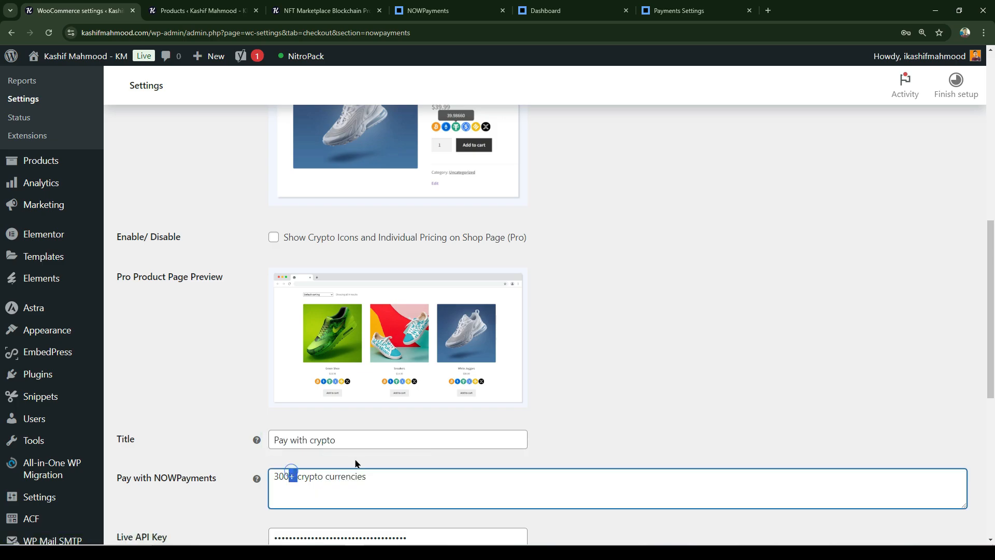
scroll(down, 3)
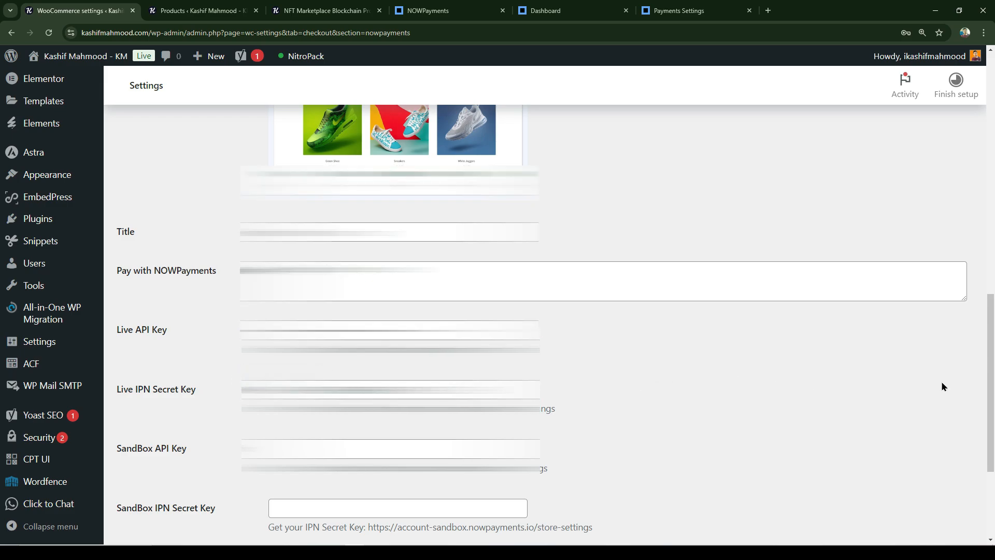
scroll(down, 3)
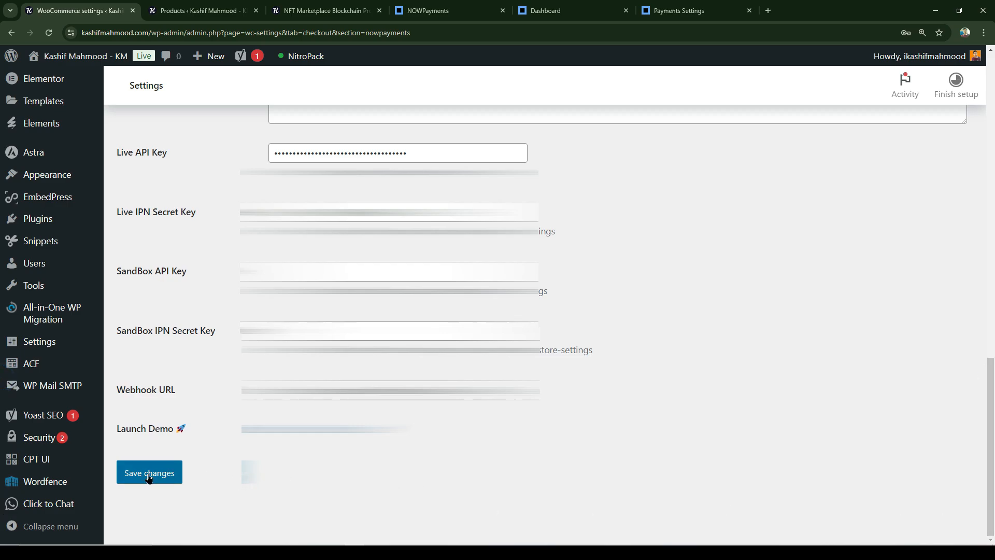
click(323, 11)
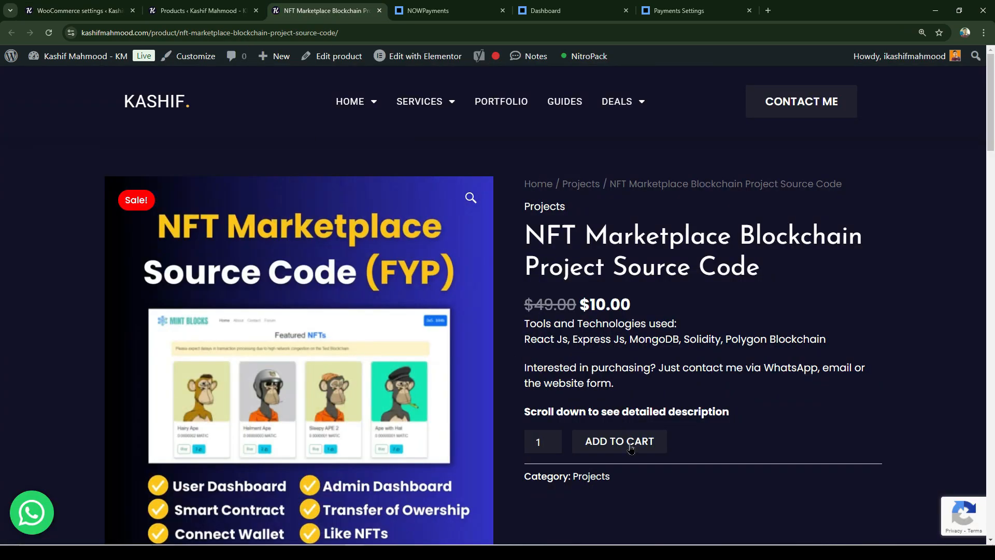
Step: Add the NFT Marketplace project to the cart and proceed to checkout with crypto payment chosen
click(618, 442)
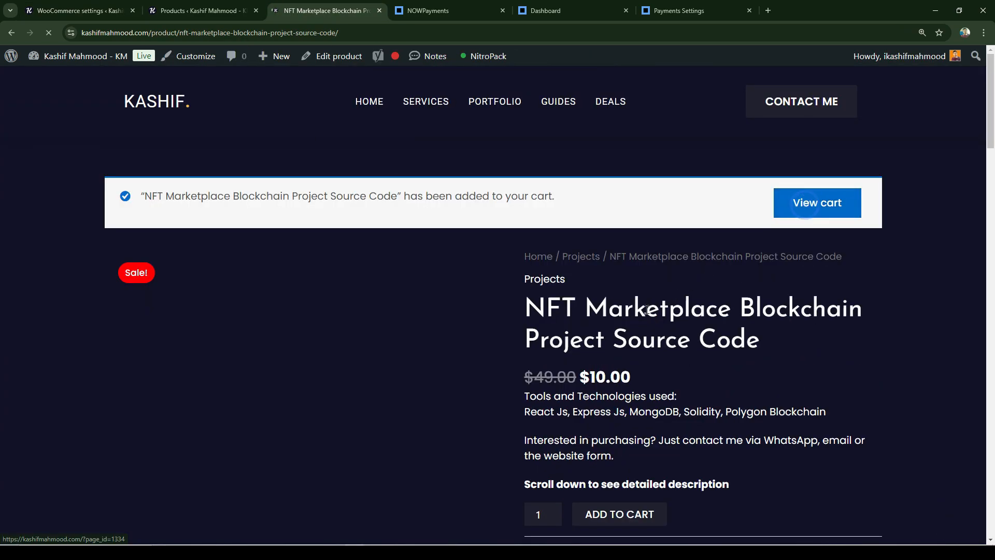
click(817, 203)
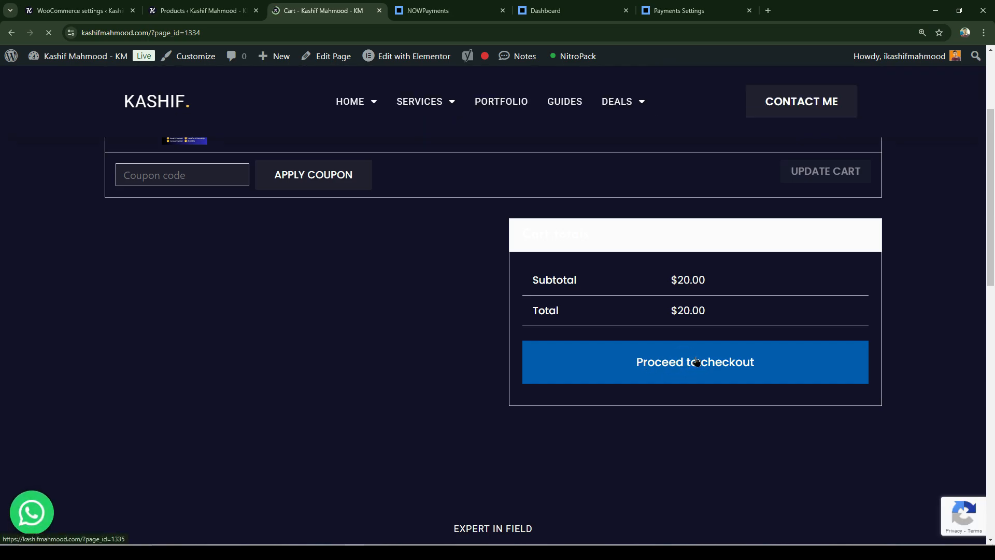
click(694, 361)
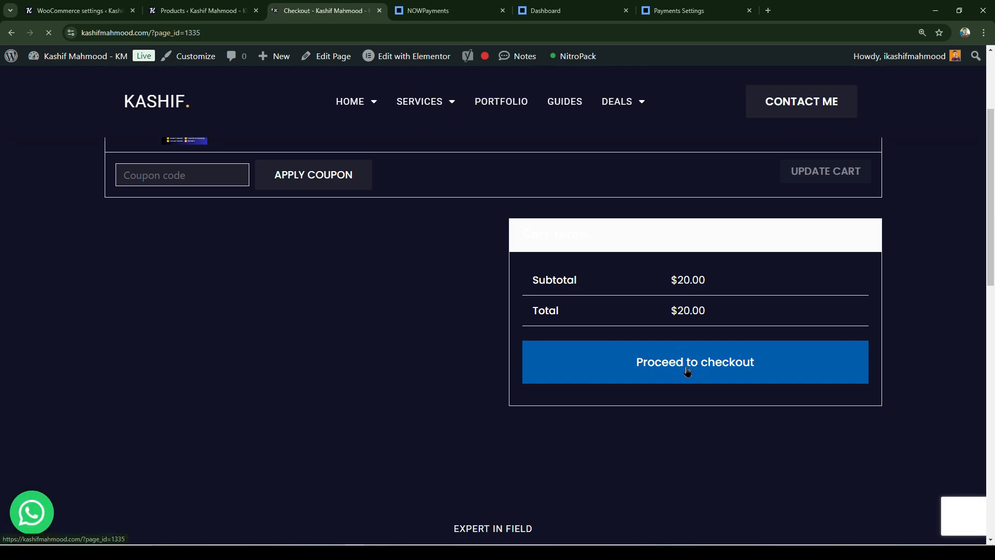
click(695, 362)
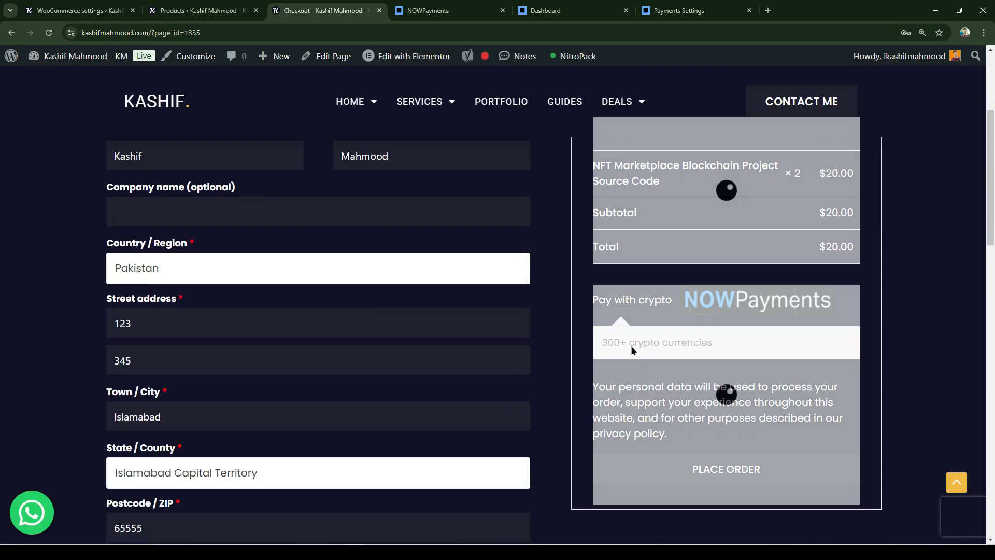
Step: Place the $20 order to reach the NOWPayments BTC payment page, then return to the dashboard
click(725, 469)
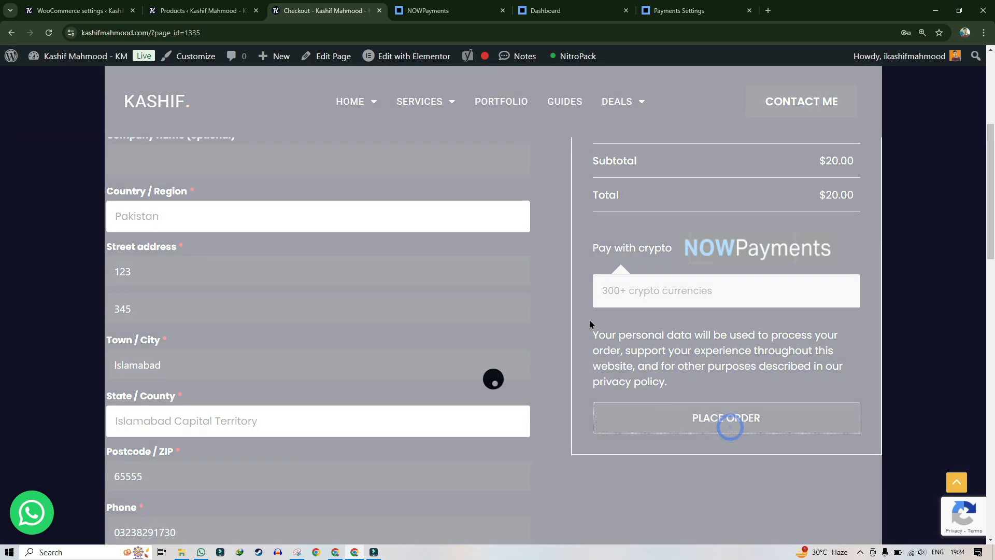
click(726, 418)
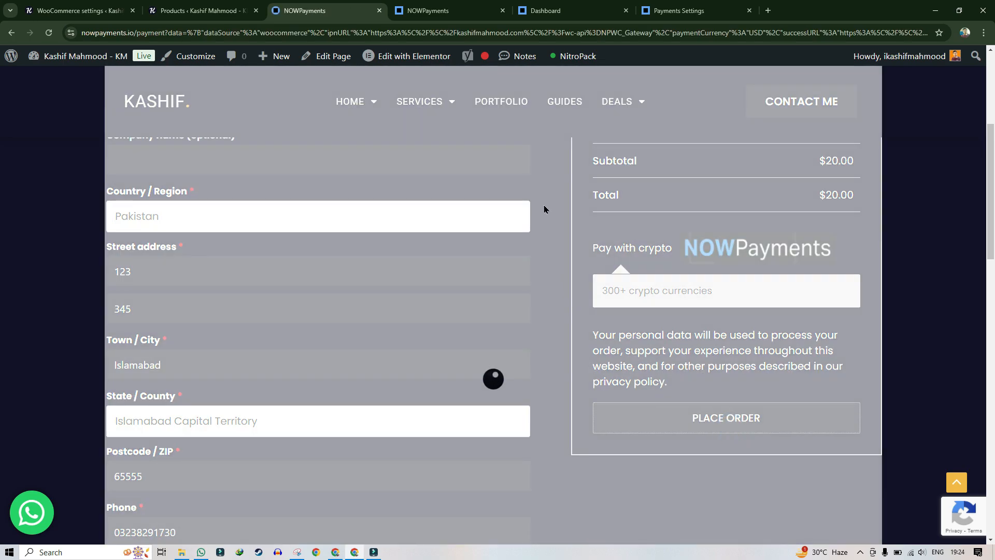
click(726, 418)
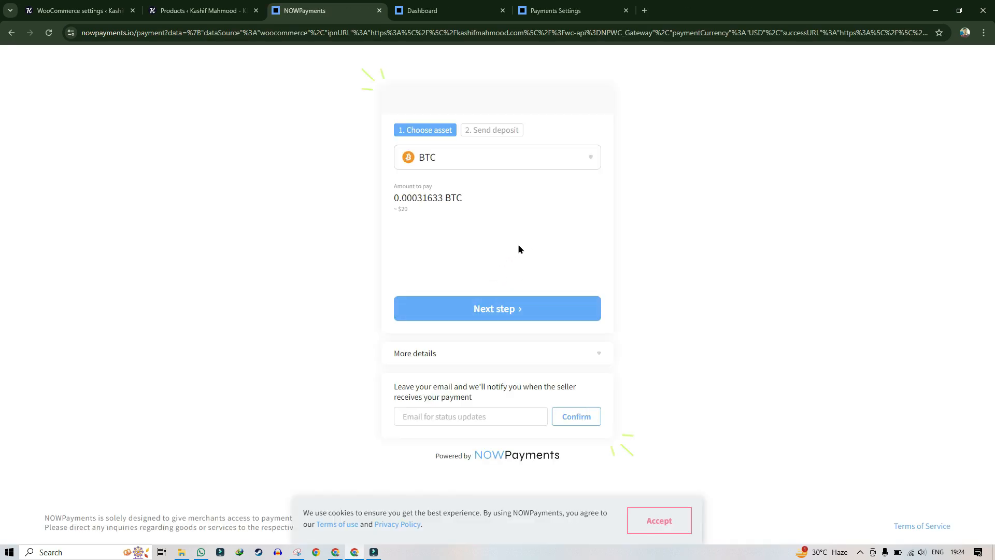
click(569, 11)
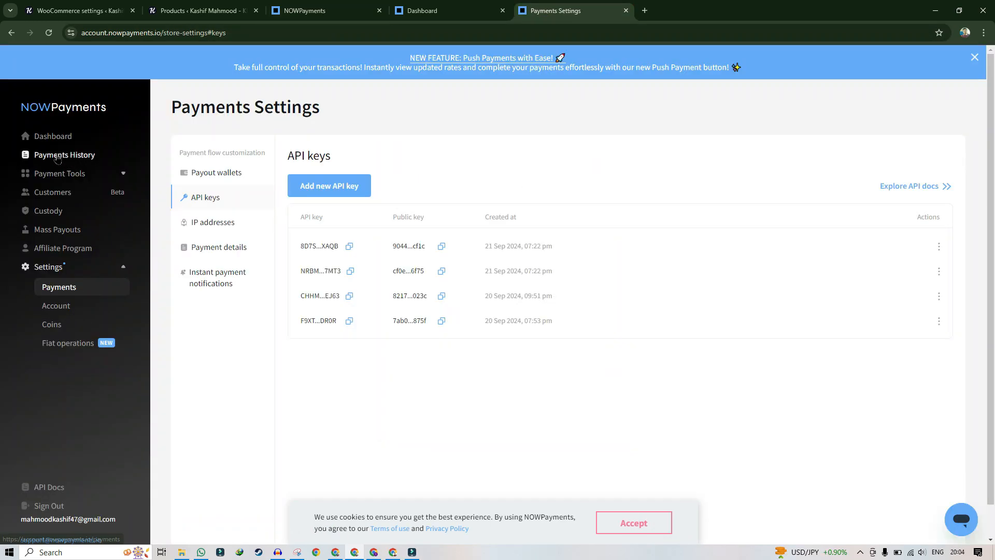
Step: Review Payments History showing the waiting test orders
click(64, 154)
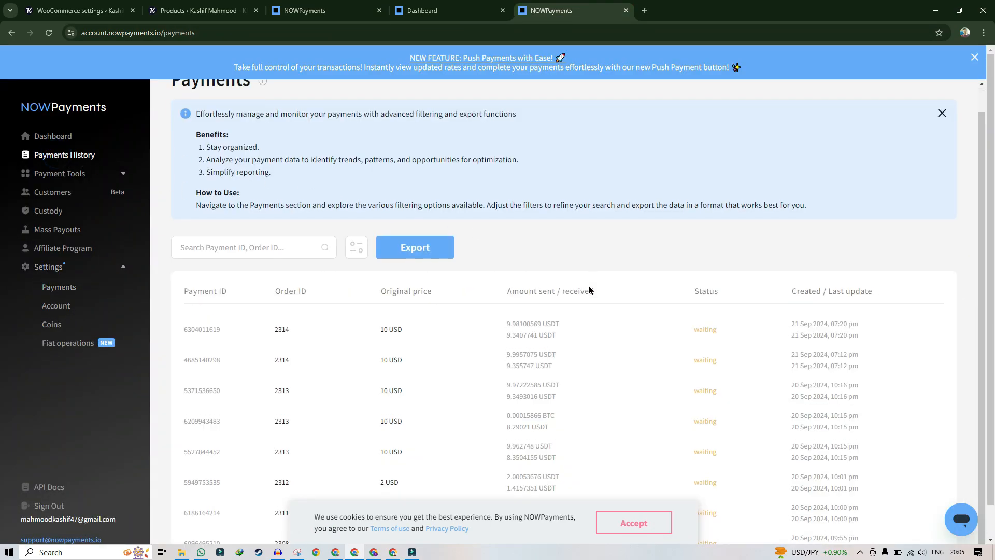
scroll(up, 3)
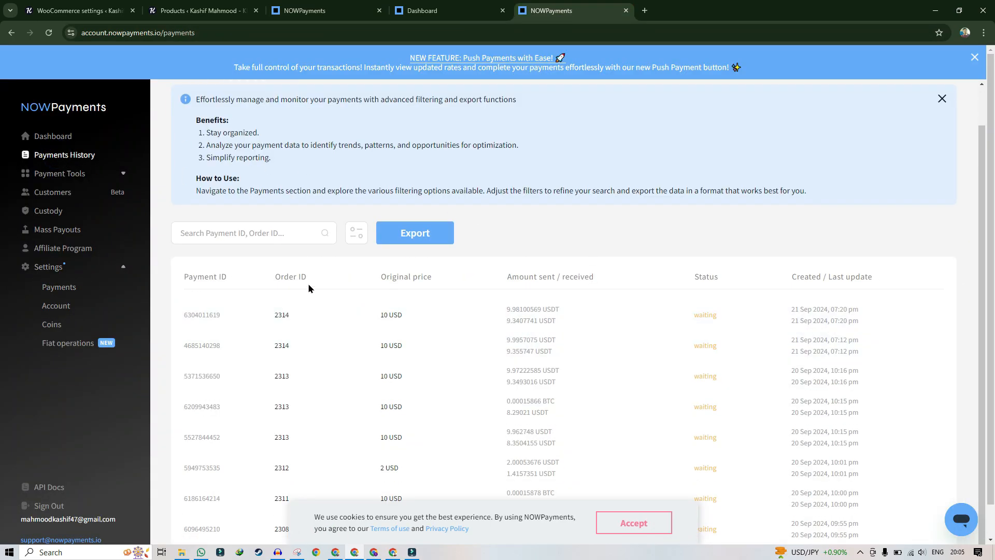
Step: Show the payout wallets settings and start a customer support chat
click(58, 287)
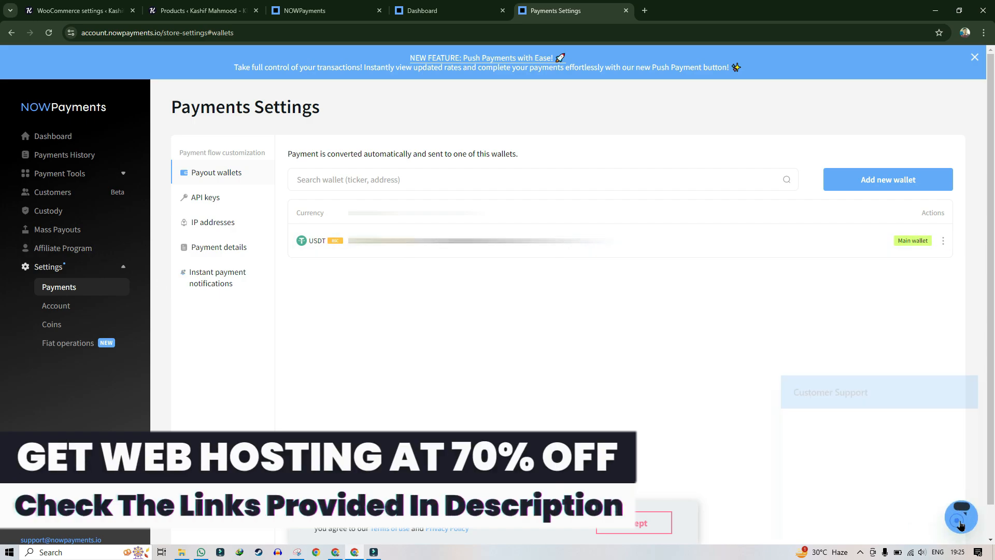
click(961, 516)
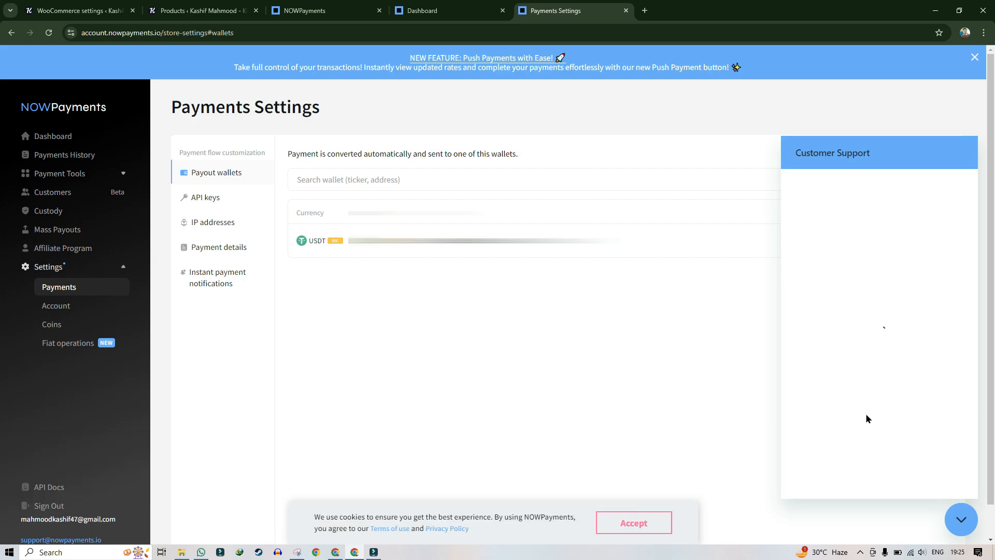